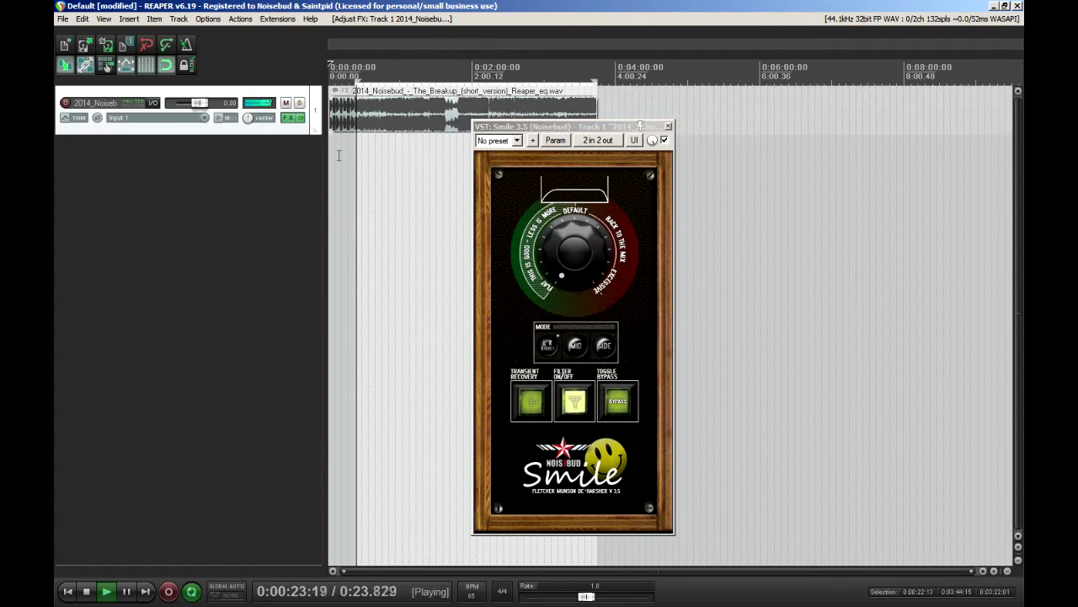
Enable Smile 3.5's transient recovery panel, exposing sense, amount, attack and sustain controls.
{"action": "left_click", "coordinate": [531, 401]}
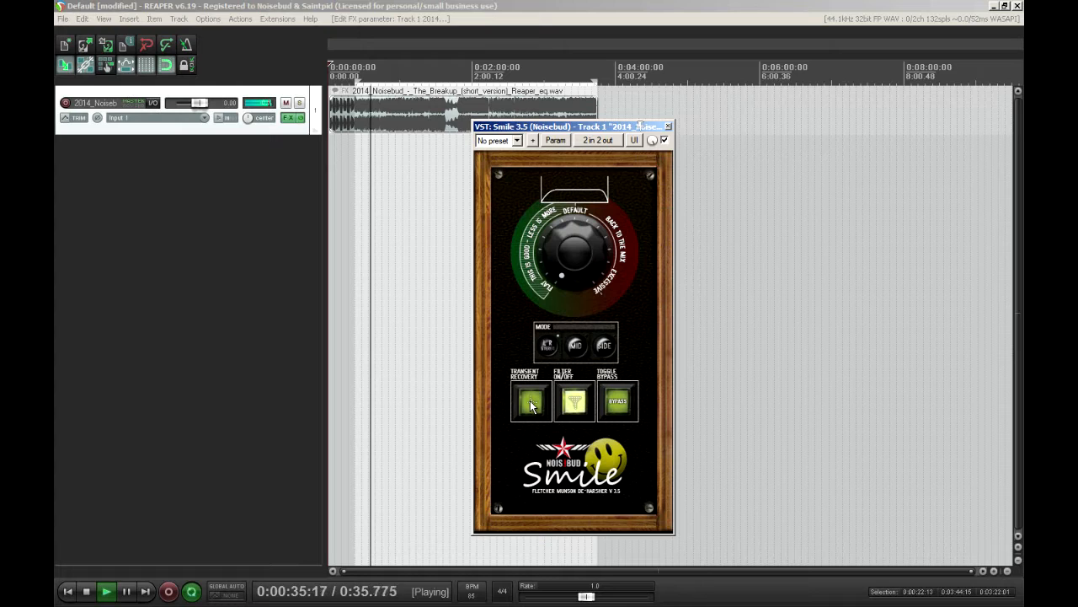
{"action": "left_click", "coordinate": [531, 401]}
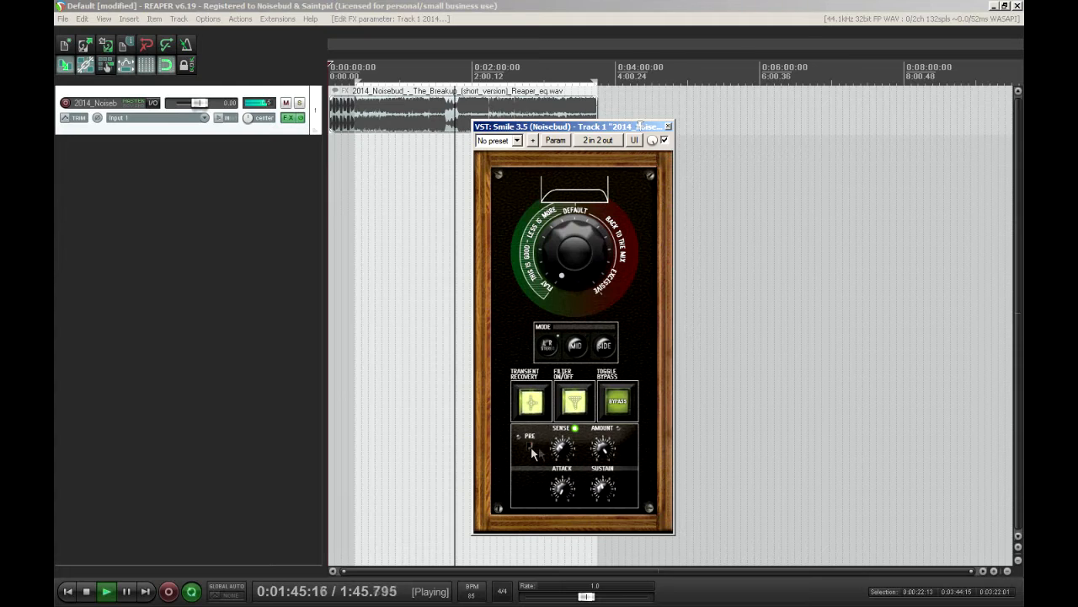
{"action": "mouse_move", "coordinate": [580, 433]}
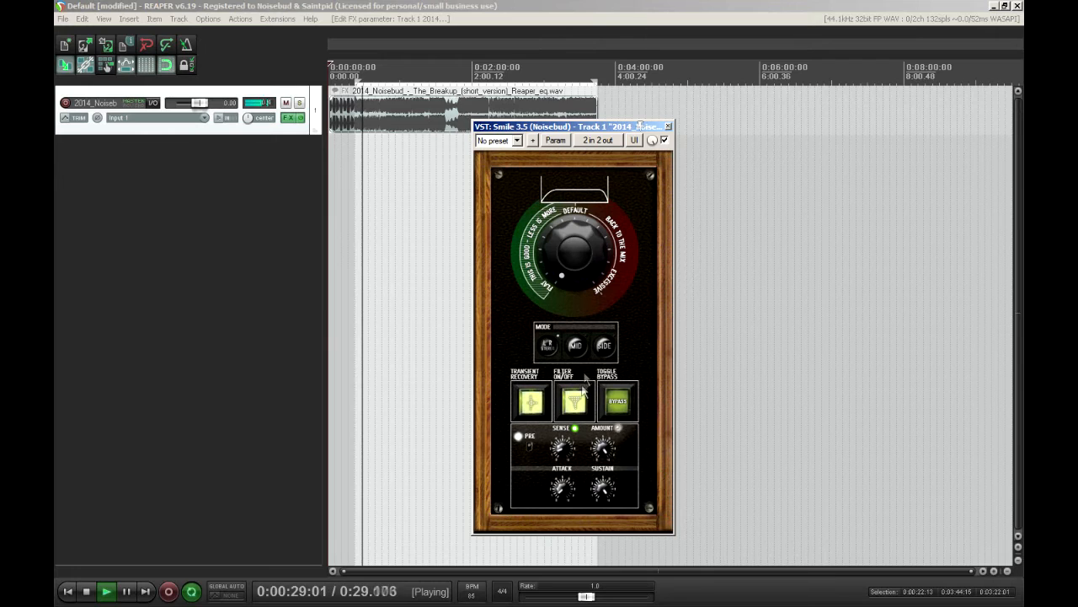
{"action": "mouse_move", "coordinate": [585, 476]}
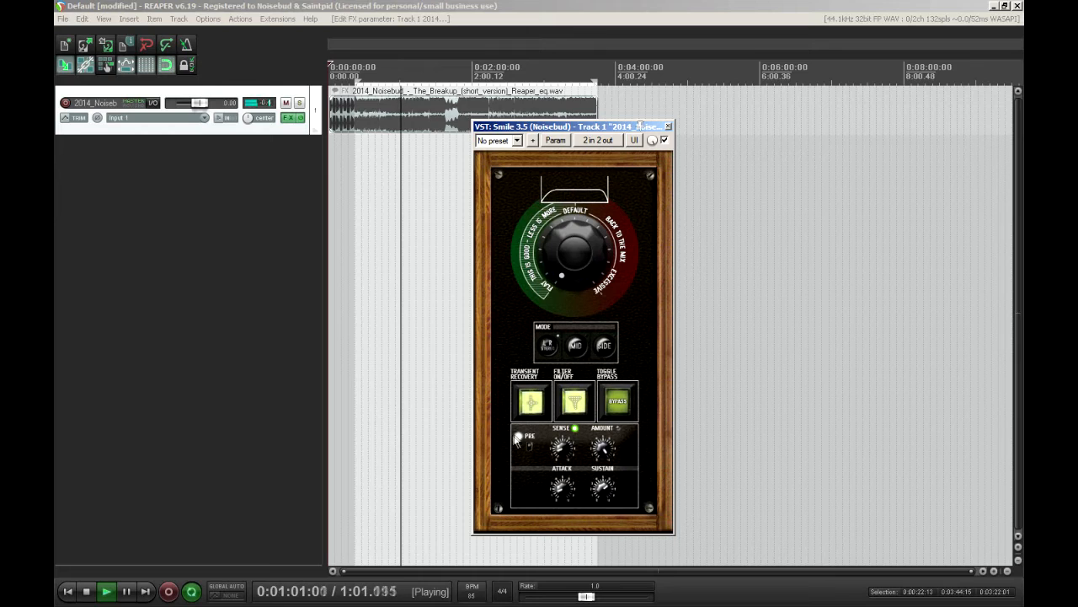
{"action": "mouse_move", "coordinate": [535, 455]}
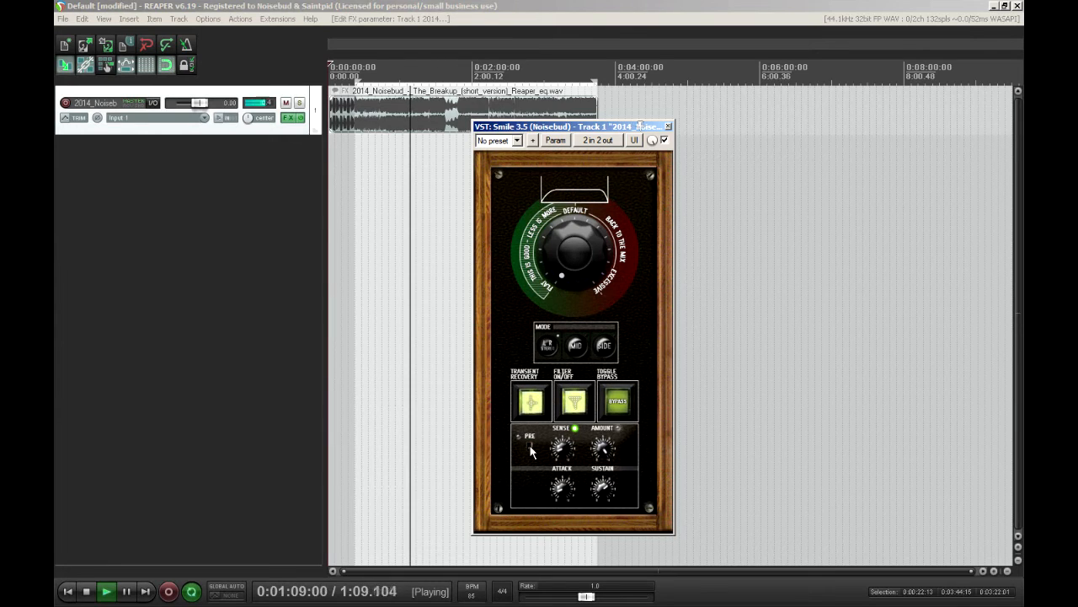
{"action": "mouse_move", "coordinate": [578, 261]}
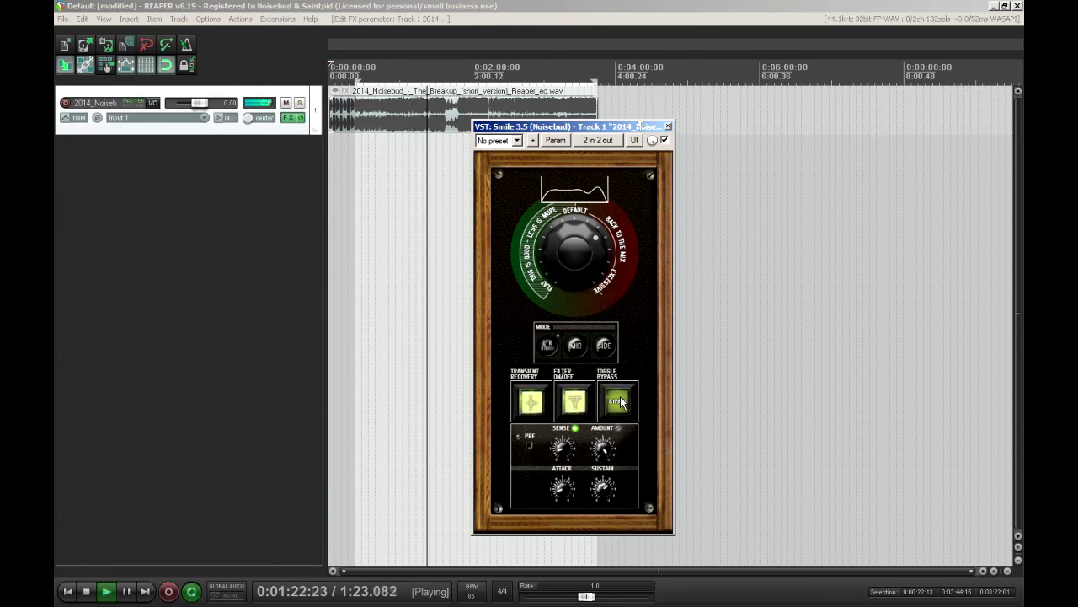
{"action": "mouse_move", "coordinate": [619, 402]}
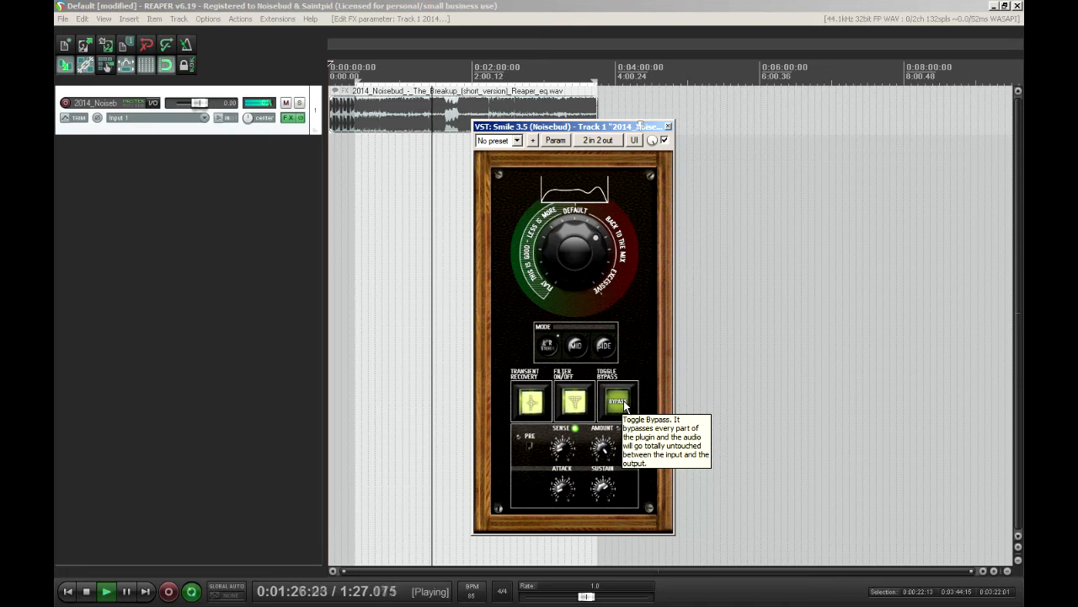
Bypass Smile during playback to hear the unprocessed audio.
{"action": "left_click", "coordinate": [619, 402]}
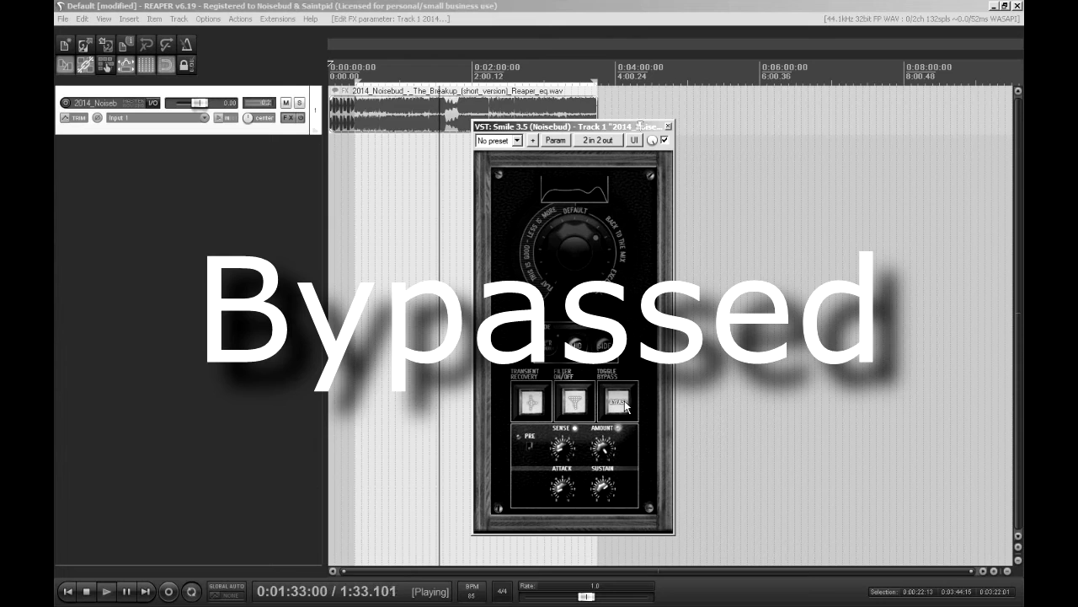
{"action": "left_click", "coordinate": [616, 402]}
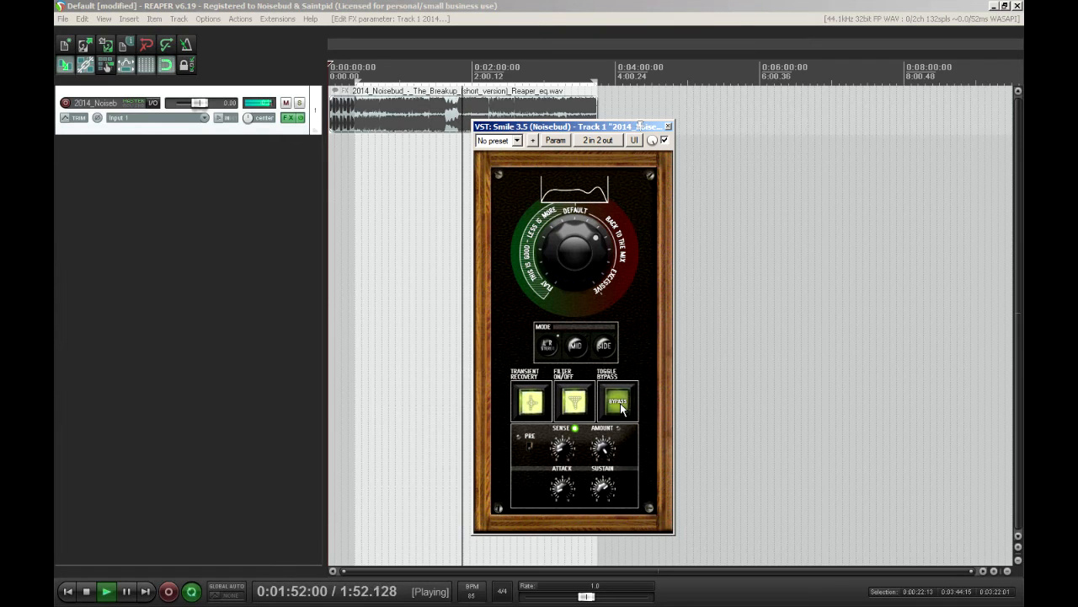
{"action": "left_click", "coordinate": [615, 402]}
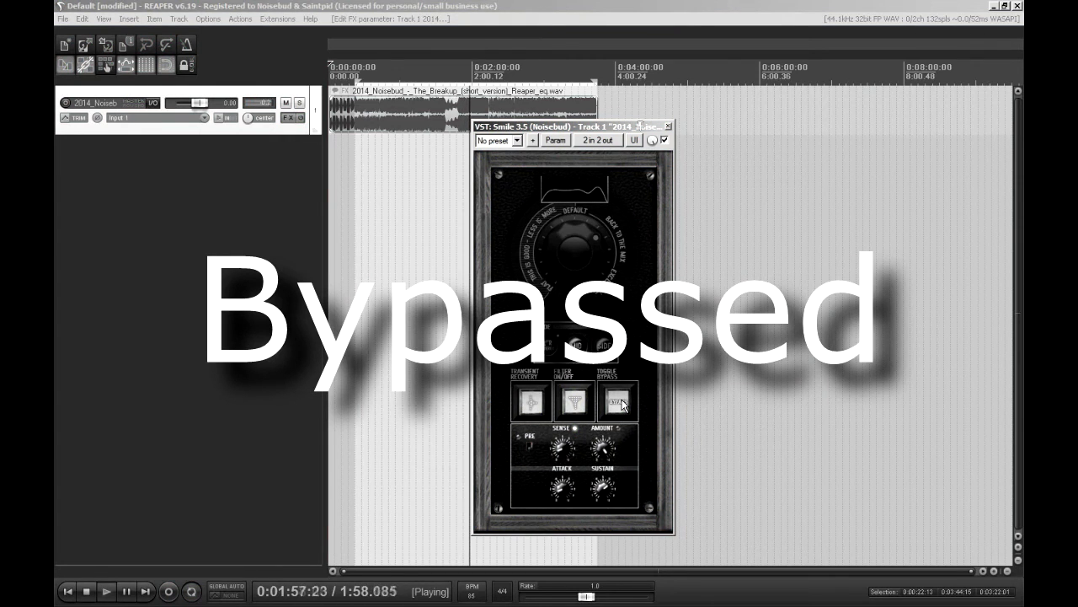
{"action": "left_click", "coordinate": [616, 401]}
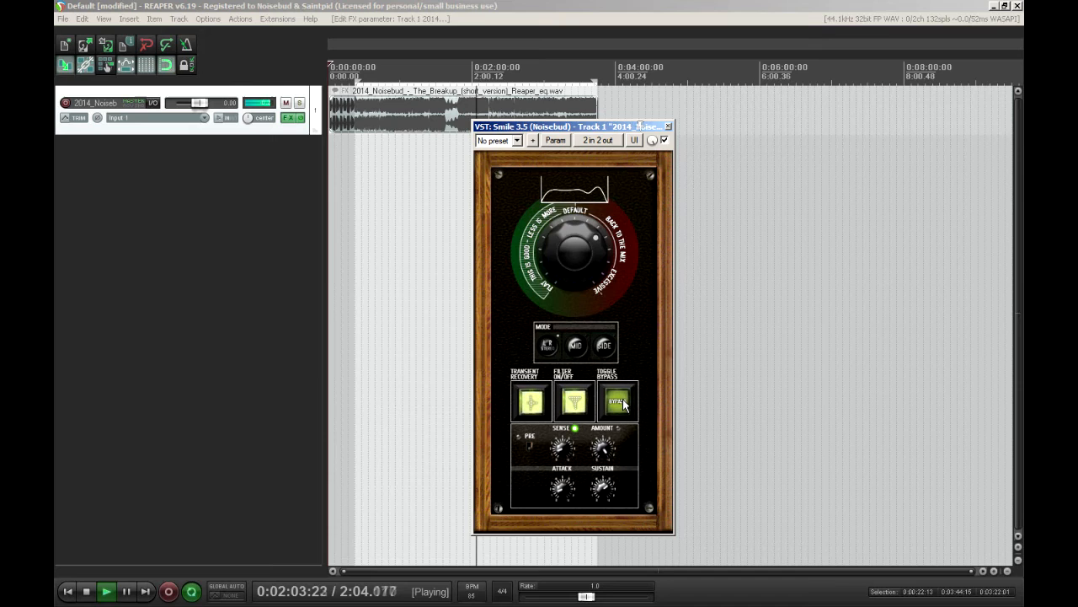
{"action": "left_click", "coordinate": [616, 400]}
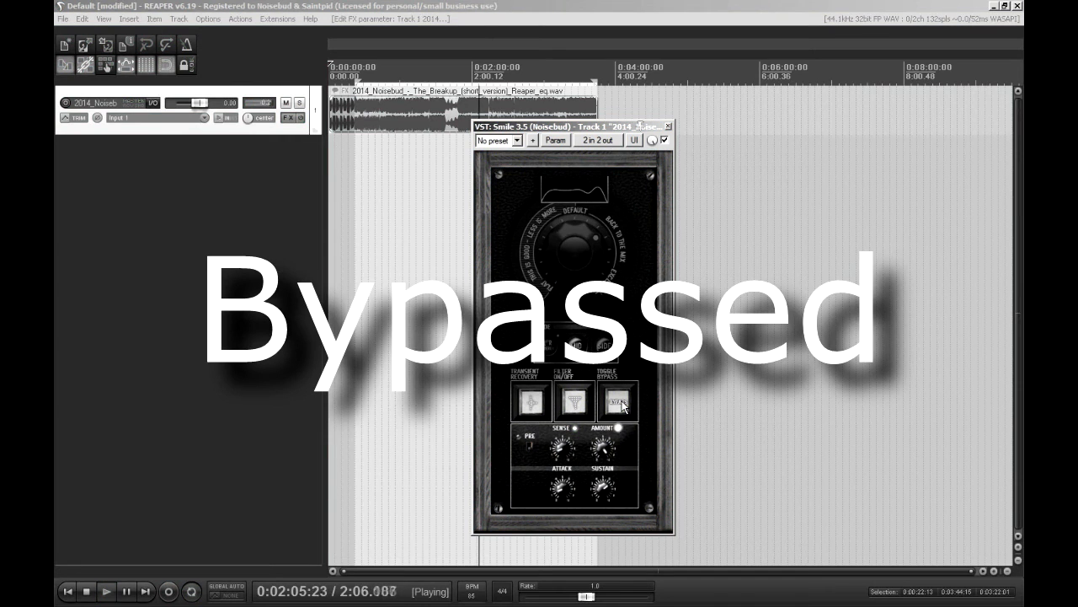
{"action": "left_click", "coordinate": [616, 402]}
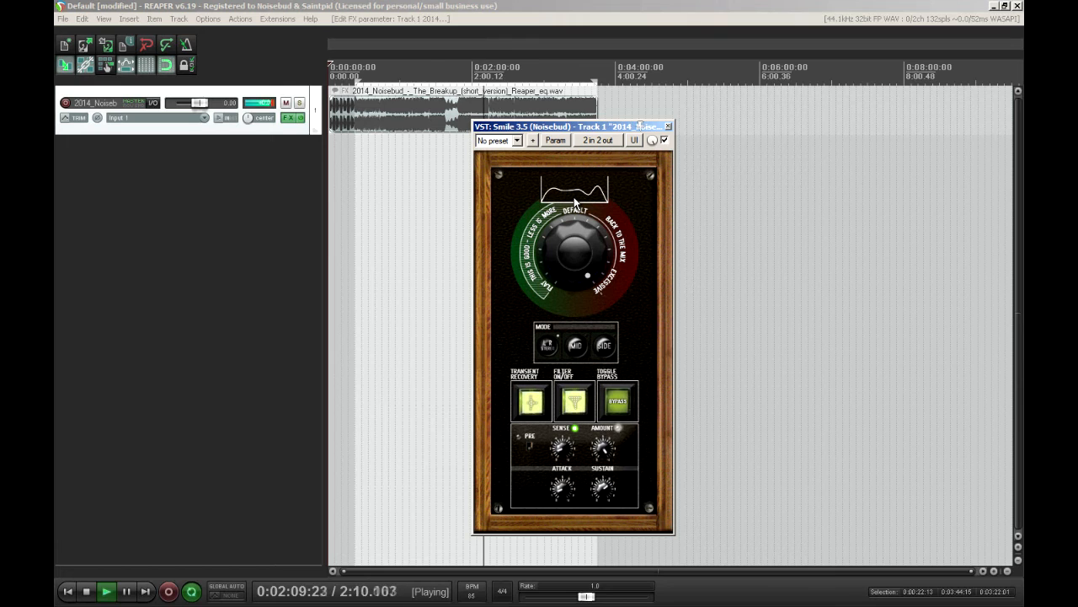
{"action": "left_click", "coordinate": [616, 402]}
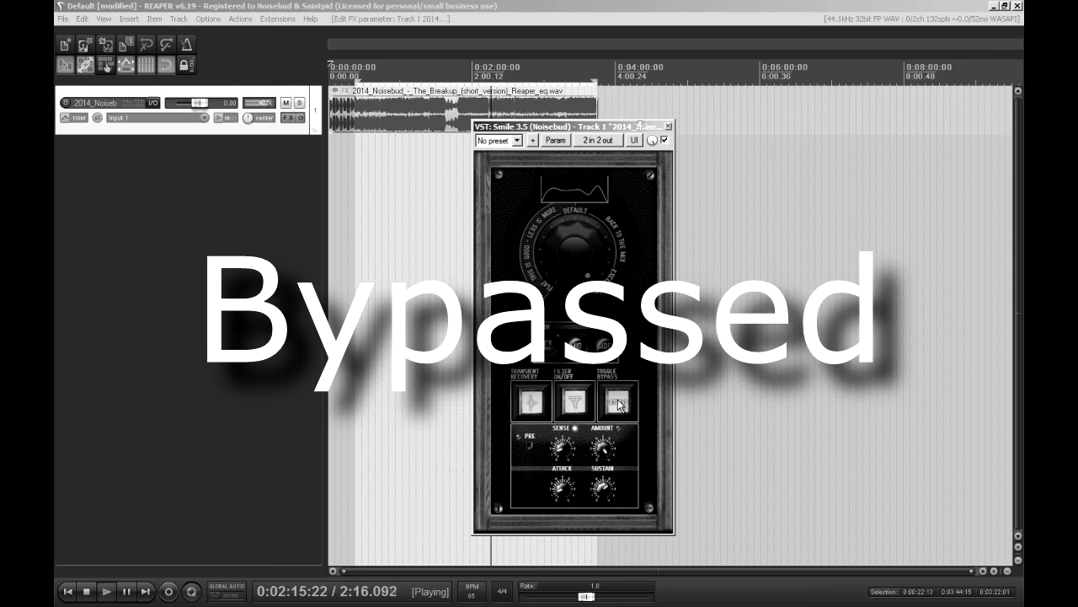
{"action": "left_click", "coordinate": [616, 401]}
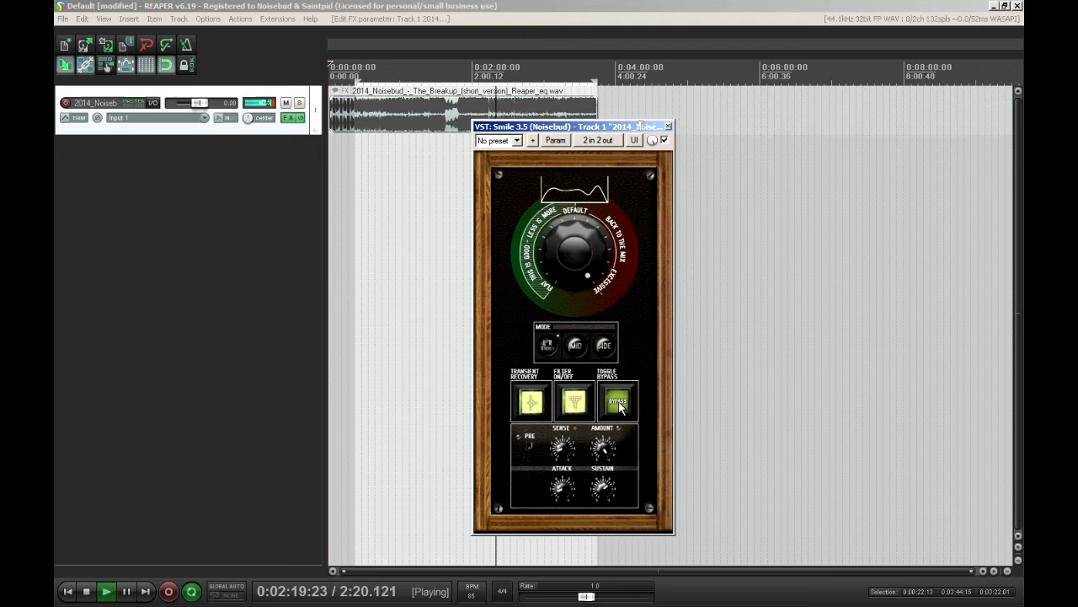
{"action": "left_click", "coordinate": [616, 402]}
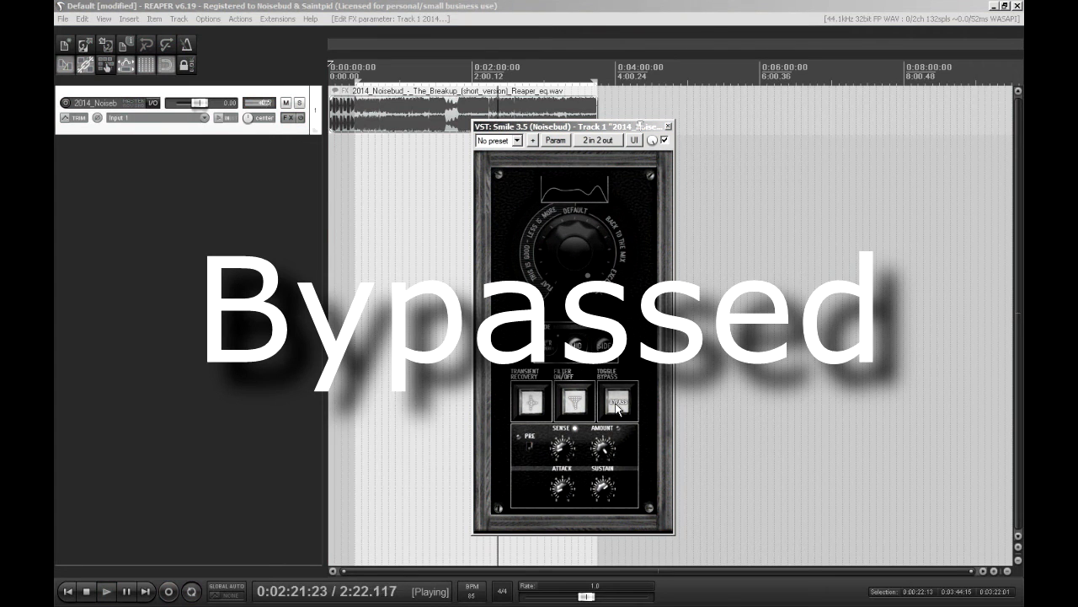
{"action": "left_click", "coordinate": [617, 401]}
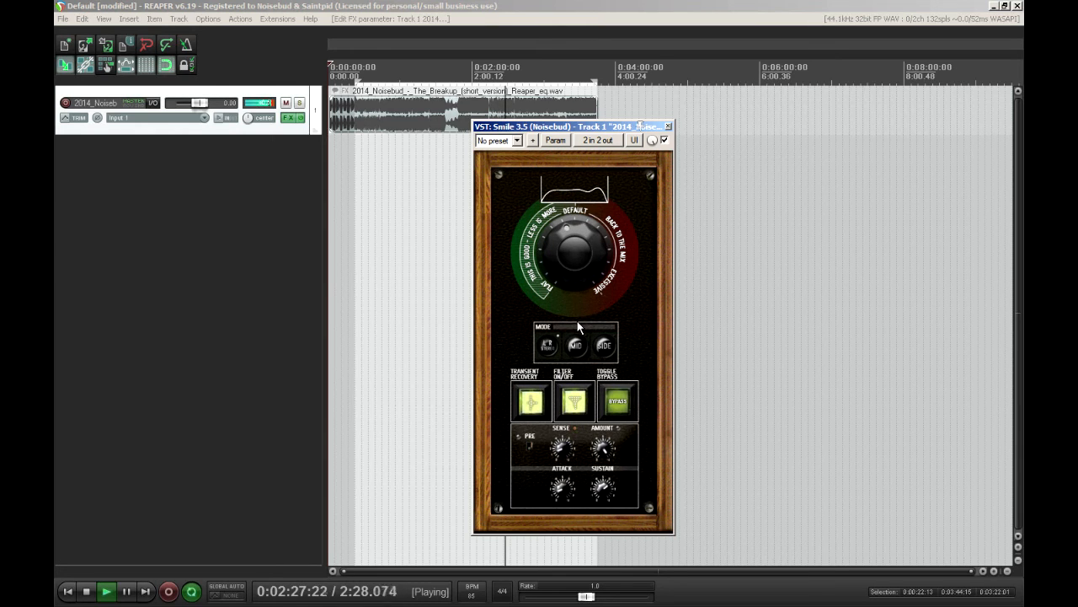
{"action": "left_click", "coordinate": [616, 400]}
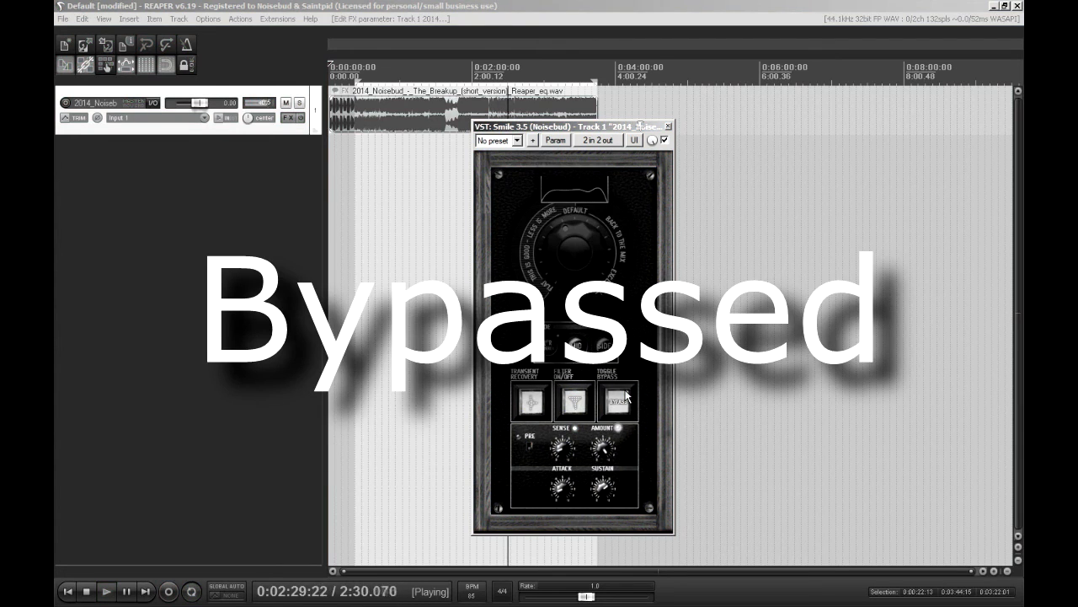
{"action": "left_click", "coordinate": [616, 401]}
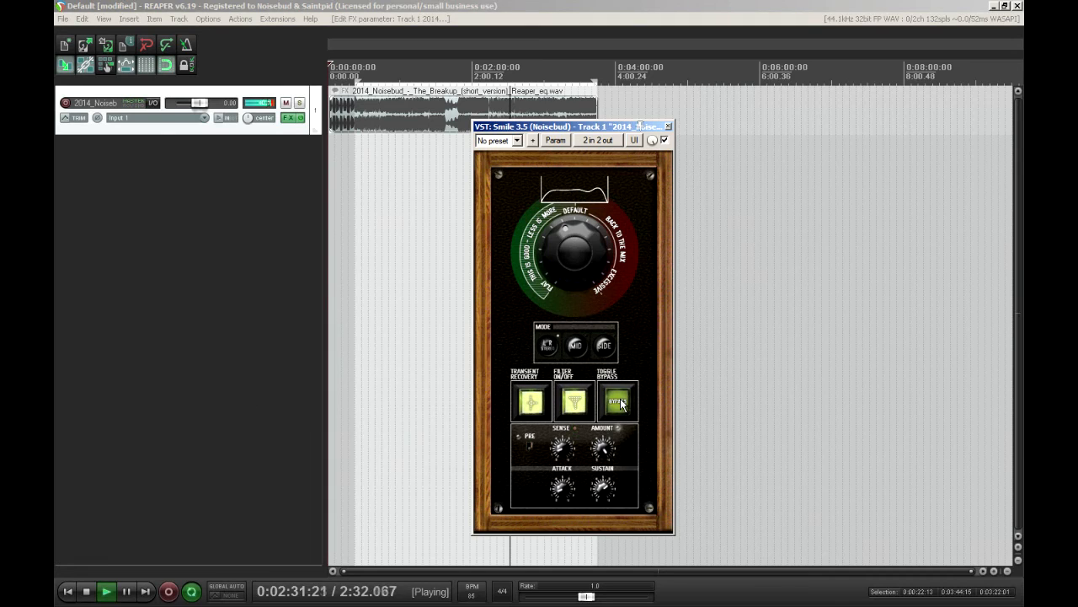